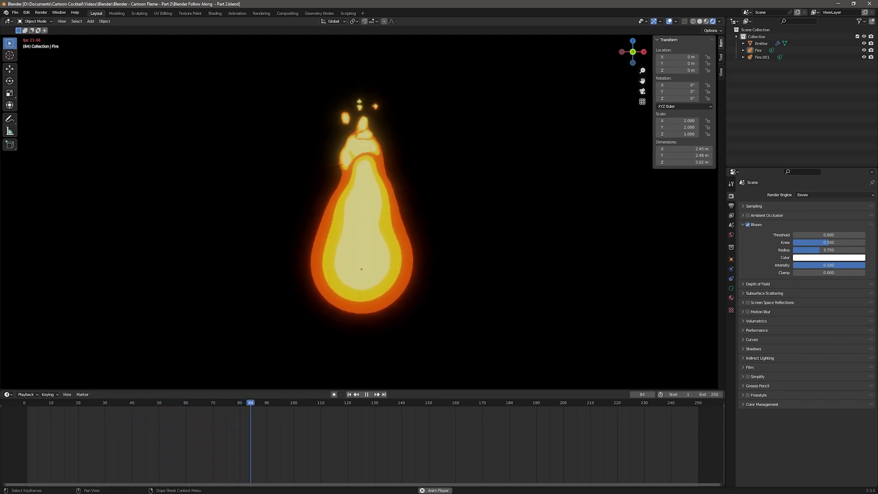
Play back the Part 2 flame, then load Part 3 - Start File.blend showing Fire's metaball settings
click(366, 394)
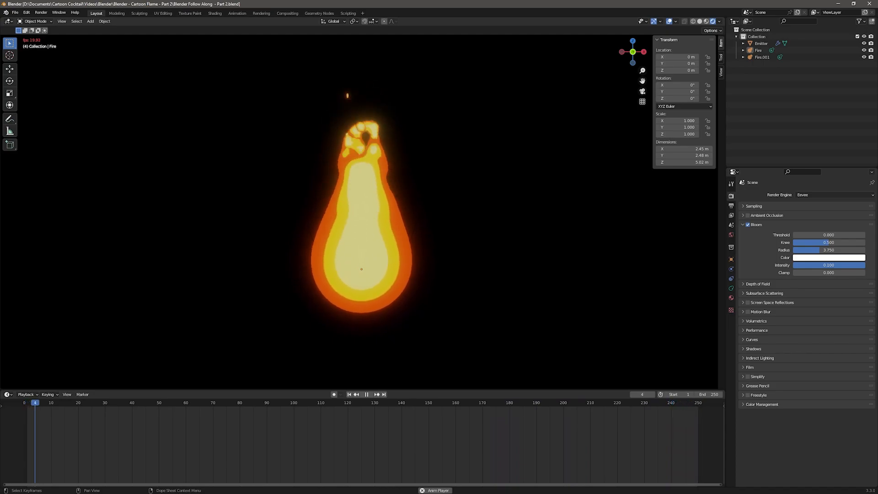
click(366, 394)
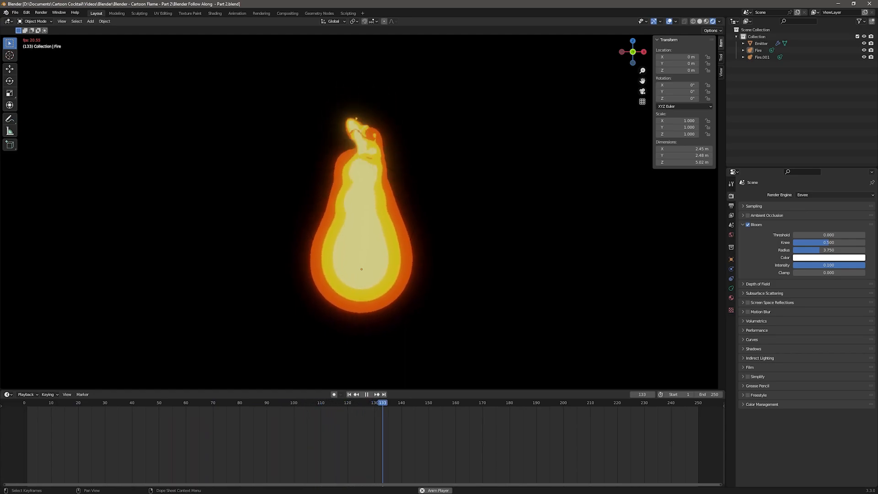
click(367, 394)
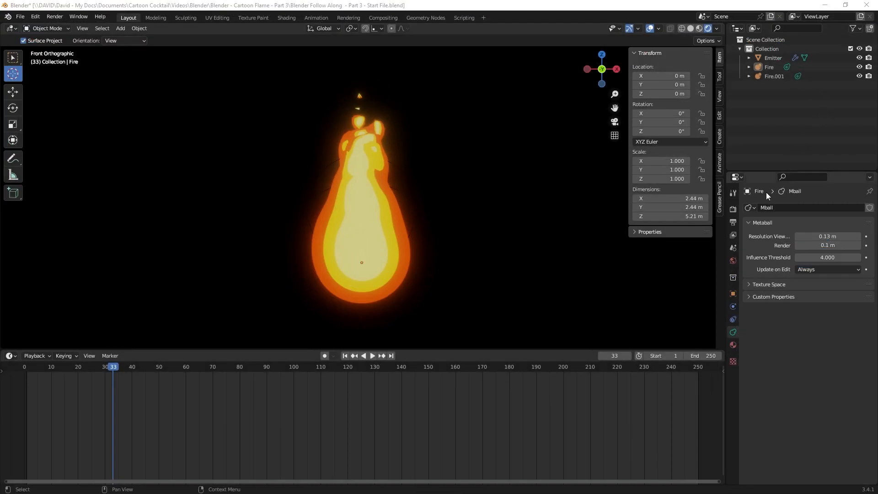
Select the Emitter and set its particle Emission Number to 300
click(773, 57)
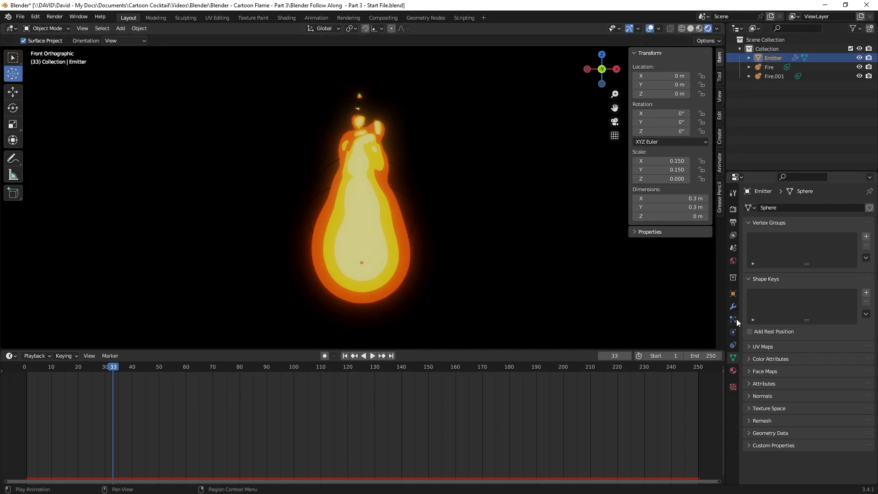
click(733, 319)
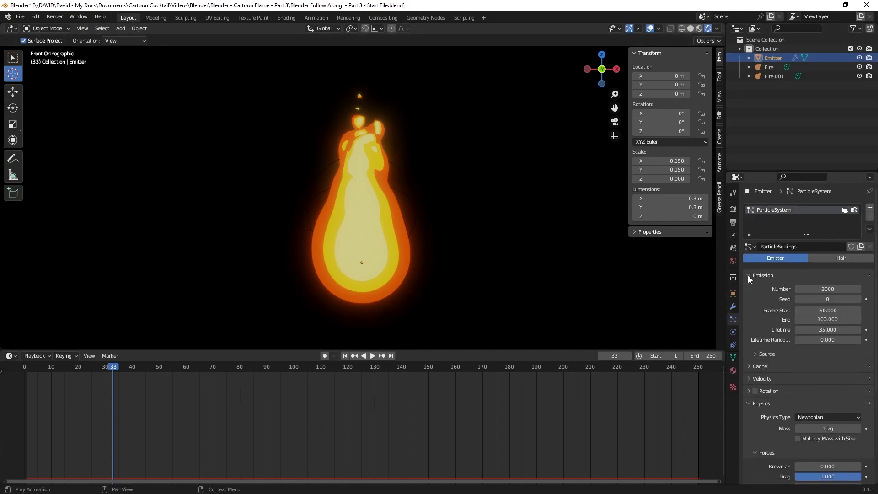
click(761, 402)
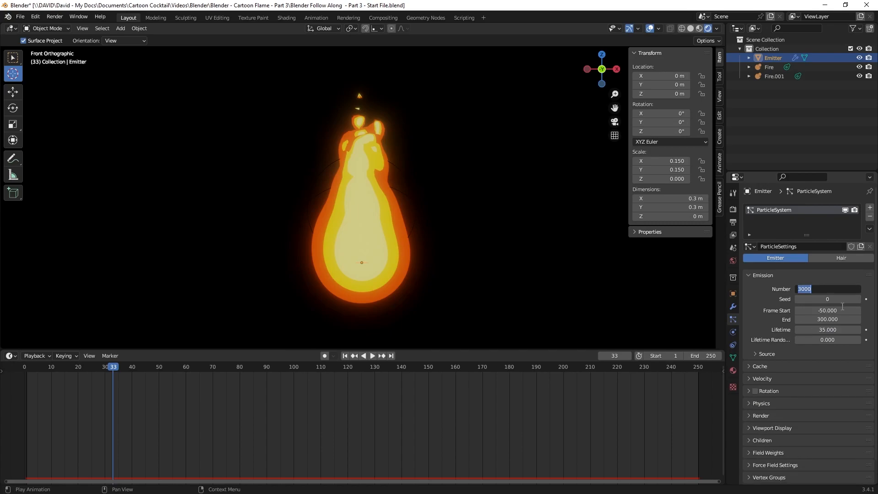
text(300)
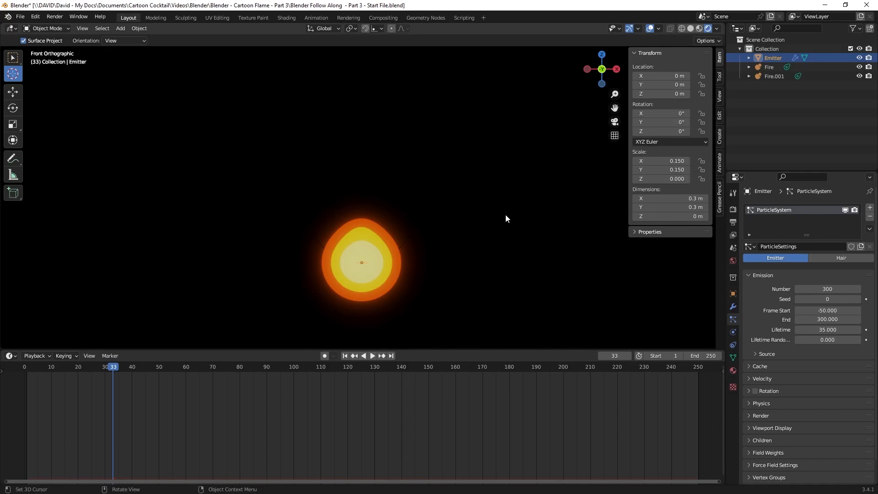
mouse_move(687, 251)
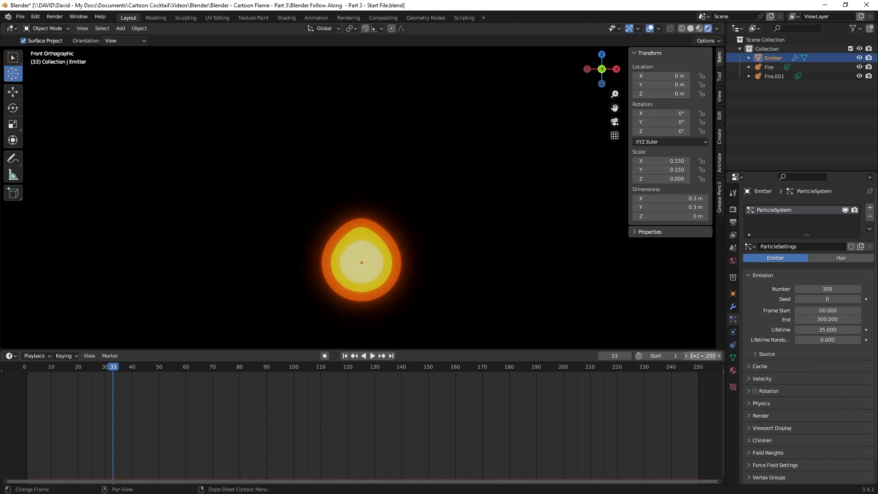
Set the scene End frame to 1000 and particle Emission End to 1050, then preview
click(692, 356)
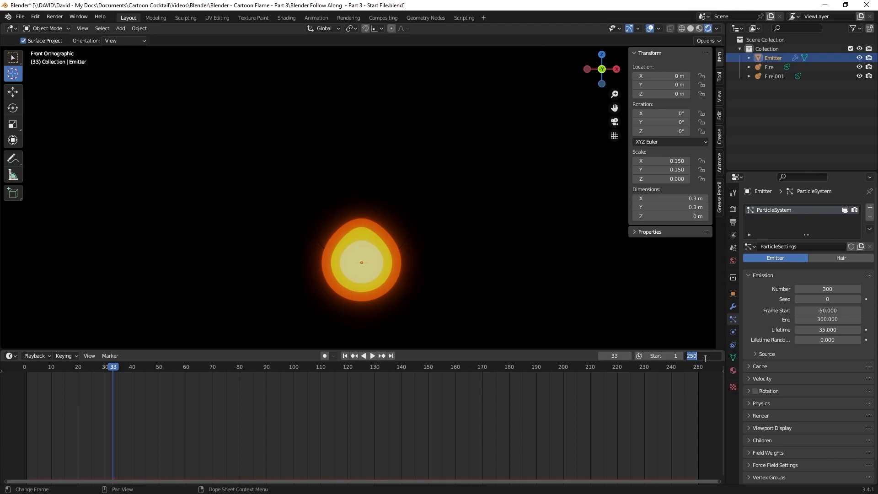
click(704, 356)
text(1000)
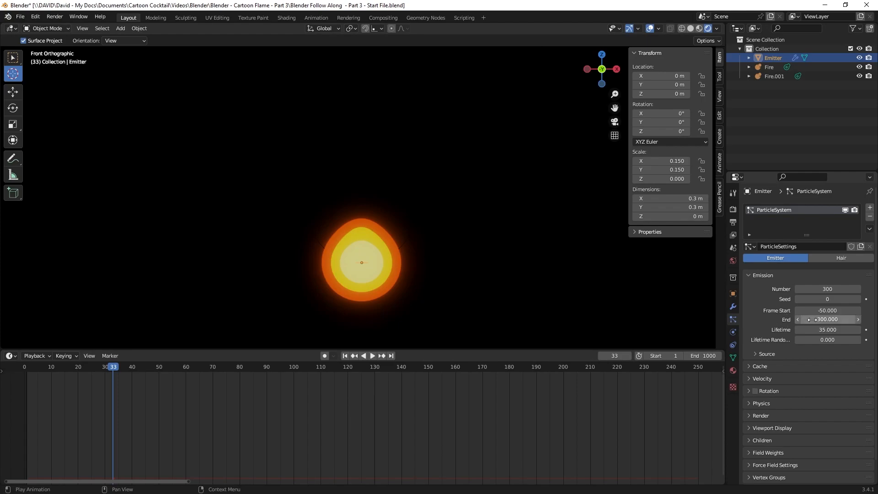
double_click(827, 319)
text(1050.000)
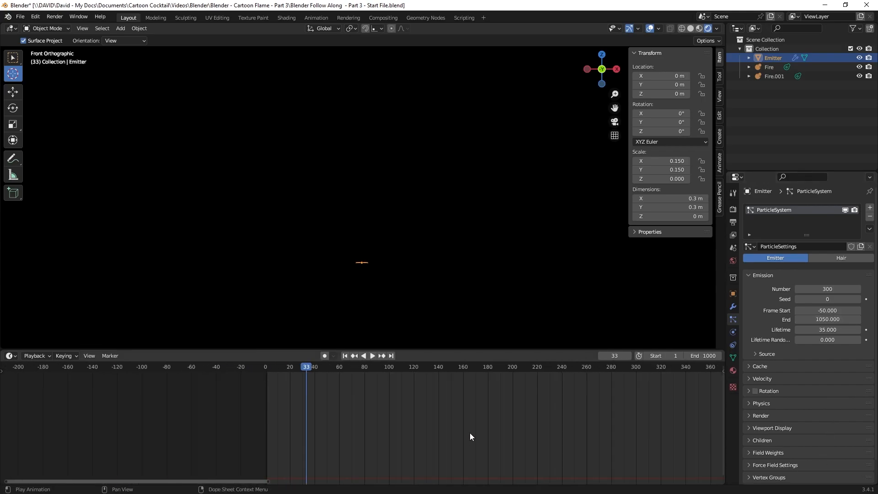
click(372, 356)
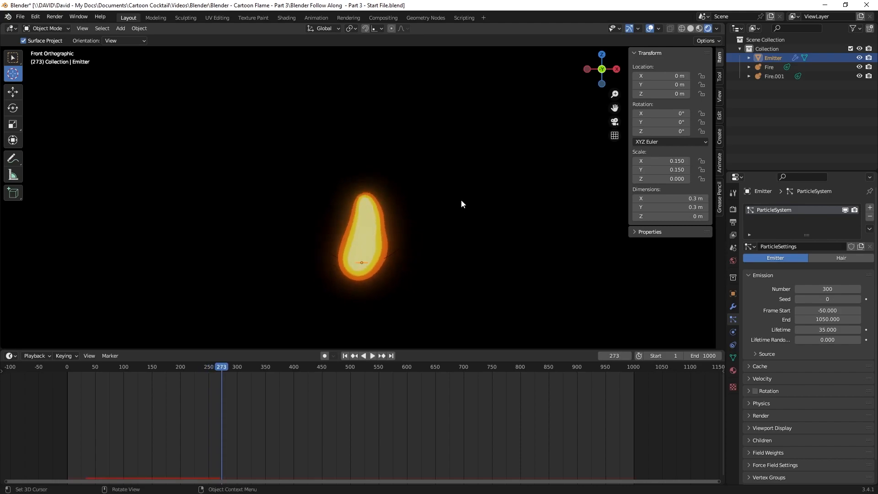
mouse_move(519, 208)
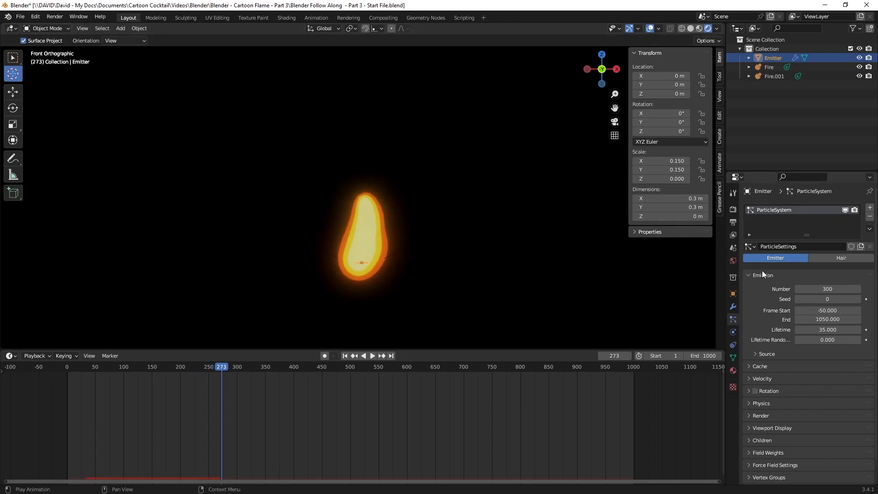
Set the particle physics Drag to 1.000 and Damp to 0.250, then replay the flame
click(763, 275)
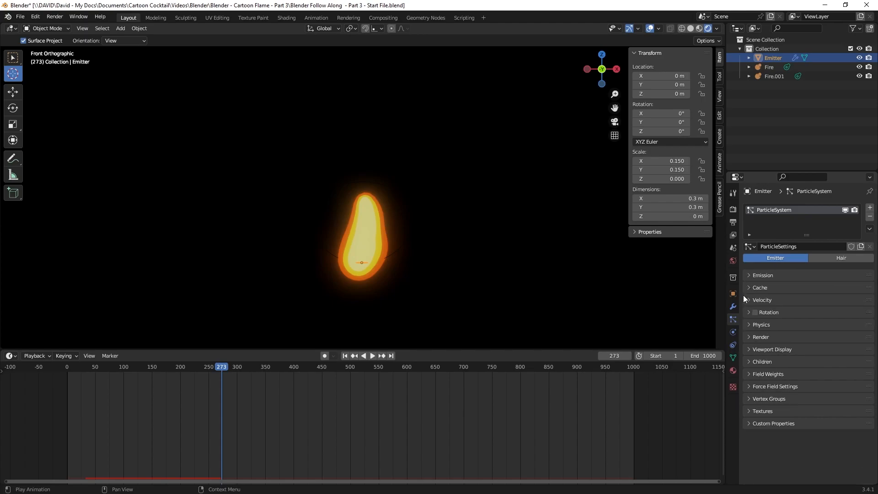
click(761, 324)
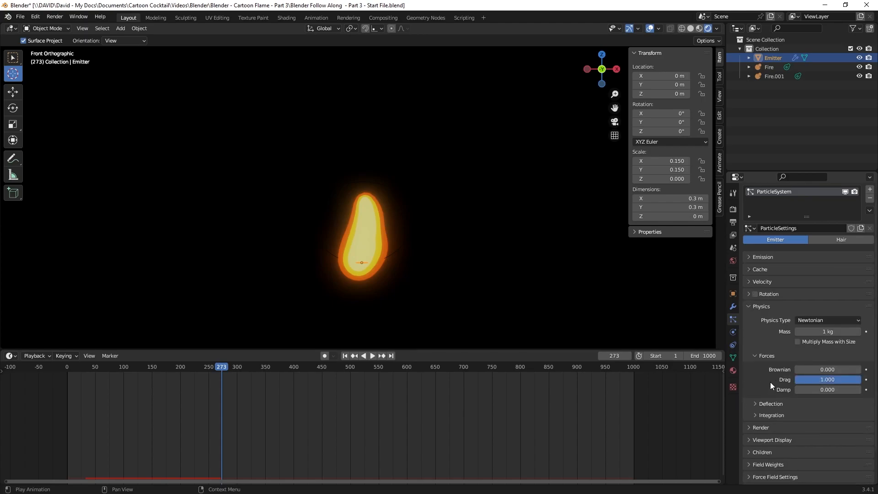
mouse_move(828, 389)
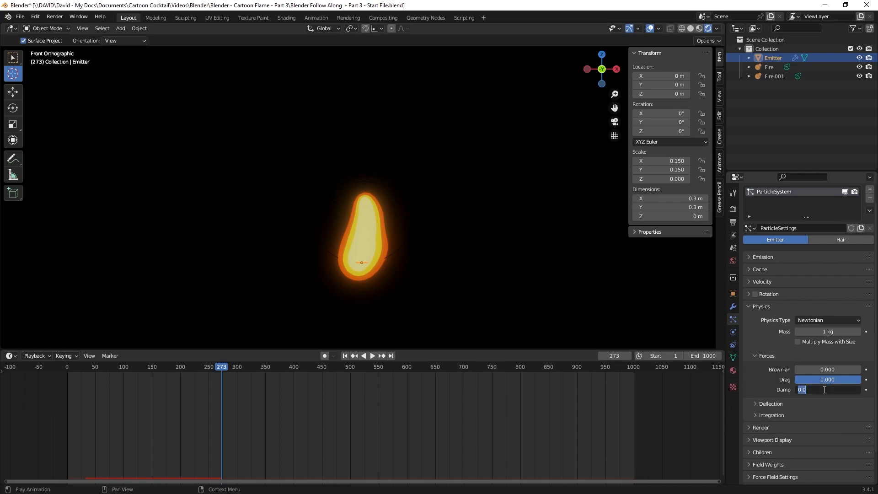
text(0.250)
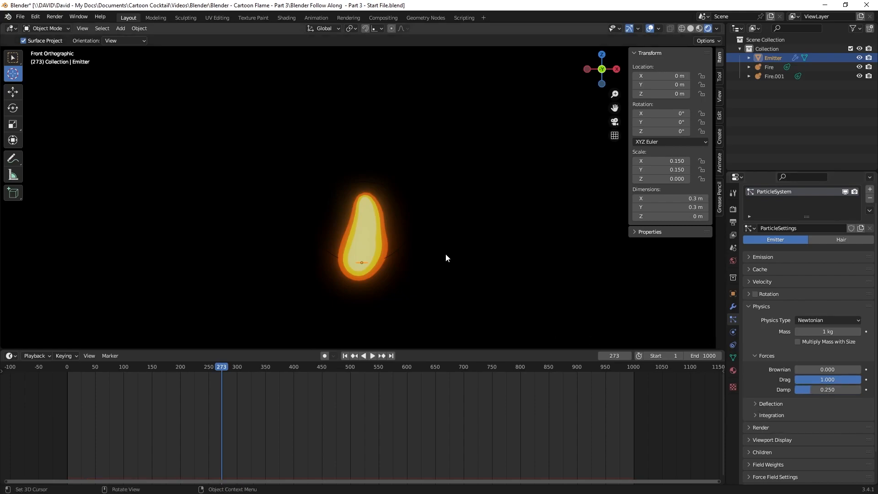
click(372, 356)
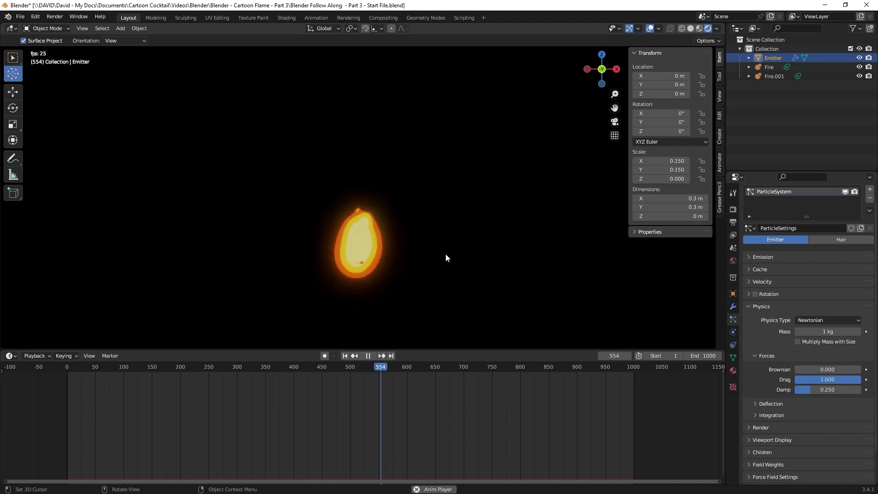
Review the Emission panel (300 particles, frames -50 to 1050, lifetime 85) and scrub the flame
click(367, 355)
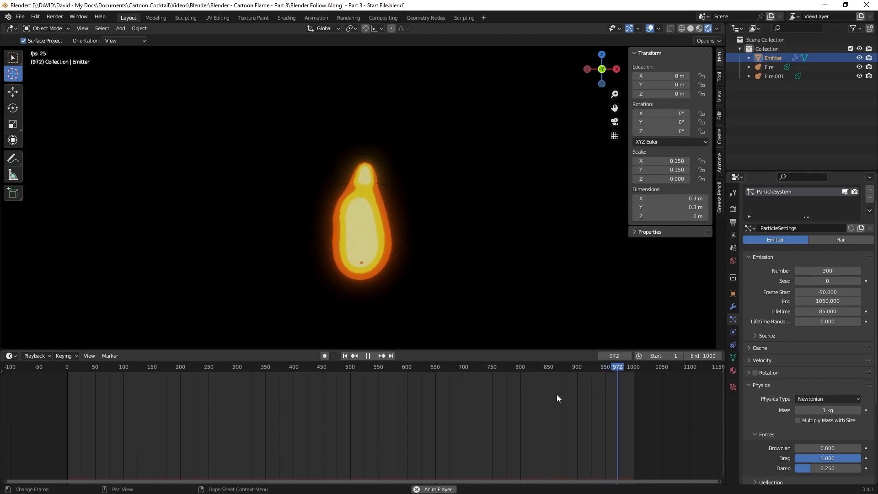
click(80, 367)
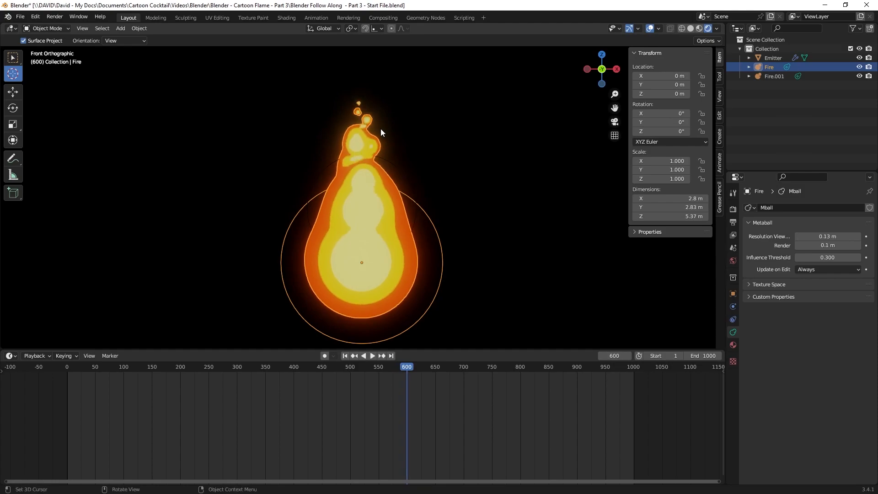
Add a camera, move it in front of the flame, and look through it
click(120, 28)
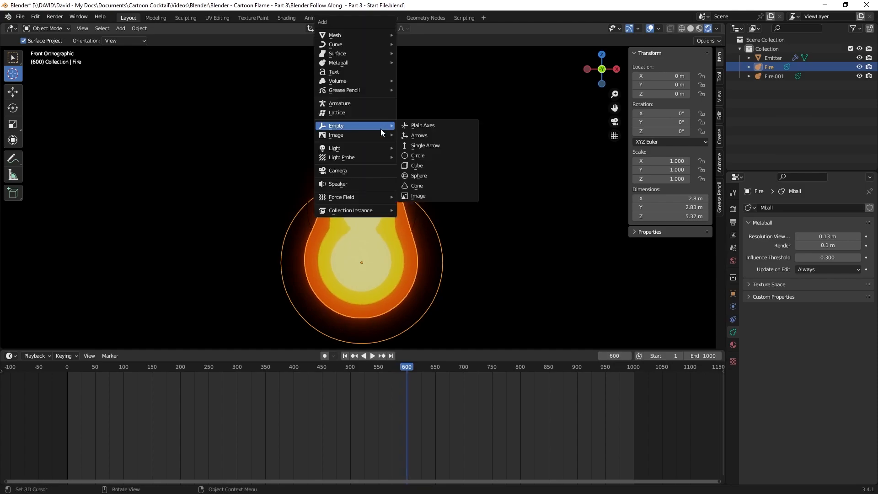
click(337, 171)
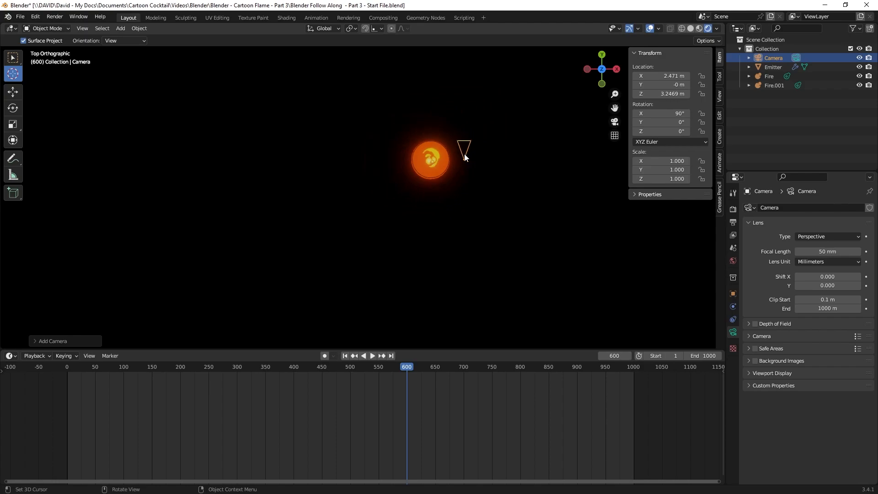
click(372, 356)
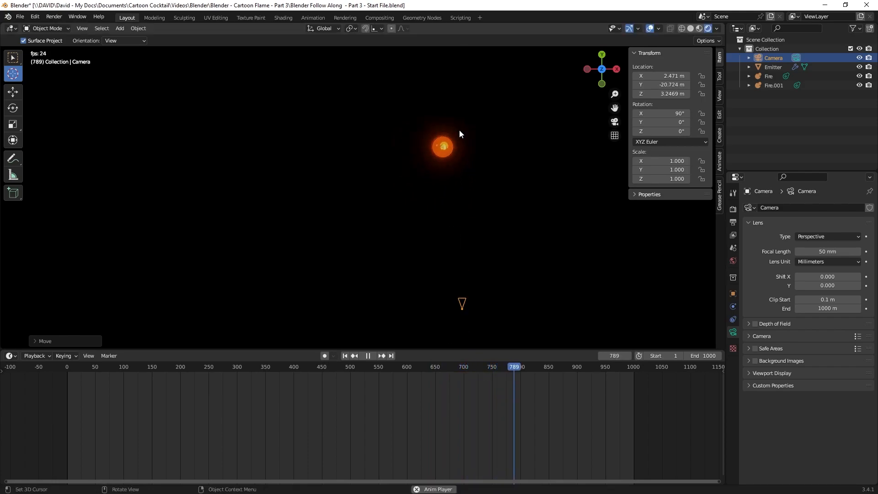
key(g)
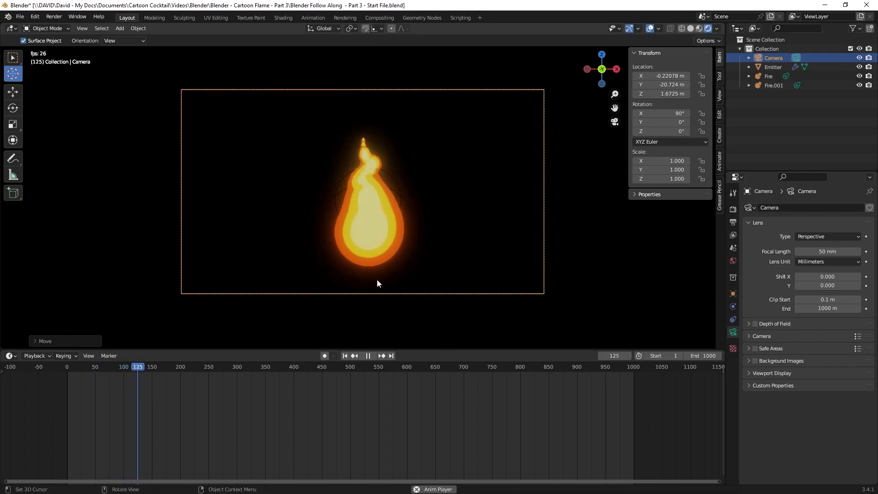
Stop playback and render a test image from the camera
click(368, 356)
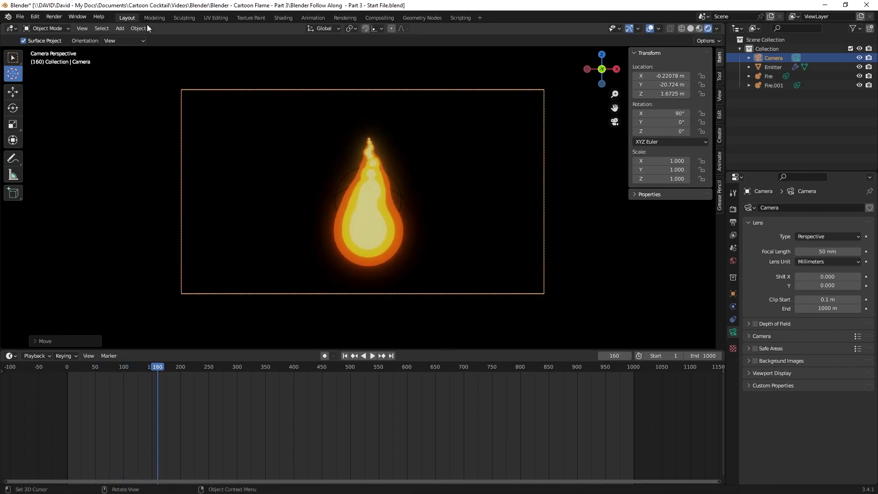
click(54, 16)
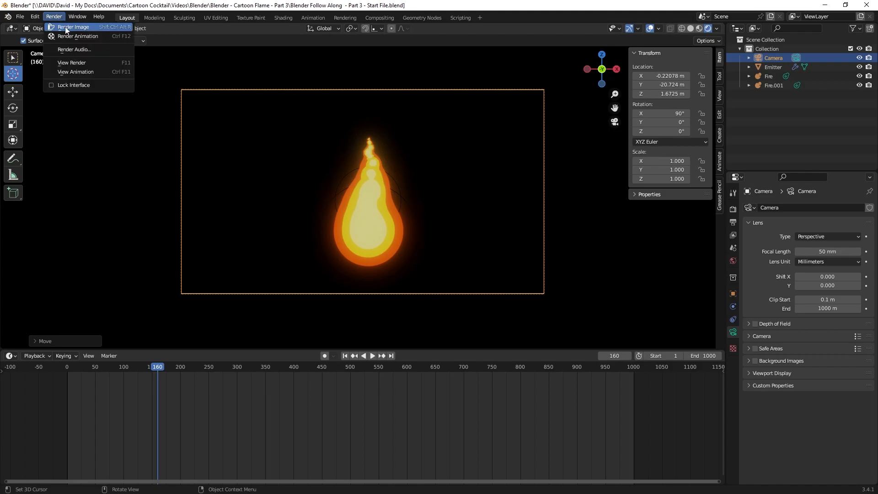
click(72, 27)
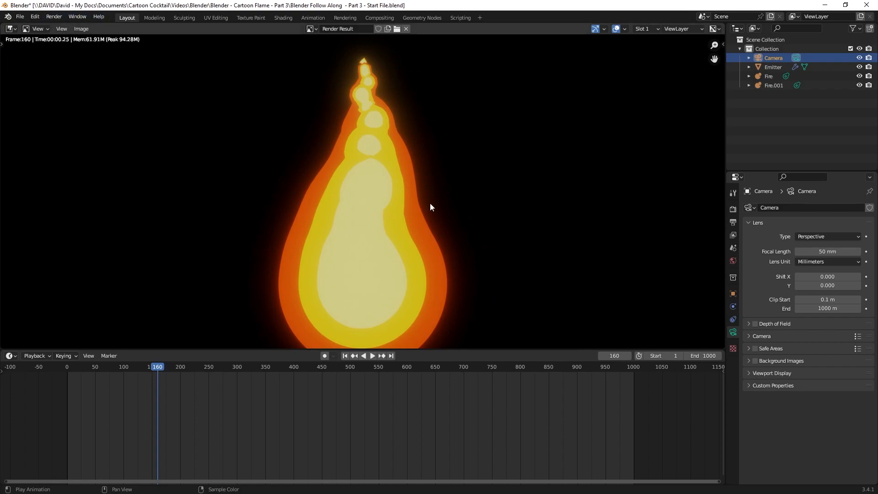
Set the Fire metaball's render resolution to 0.05 and render again
click(769, 76)
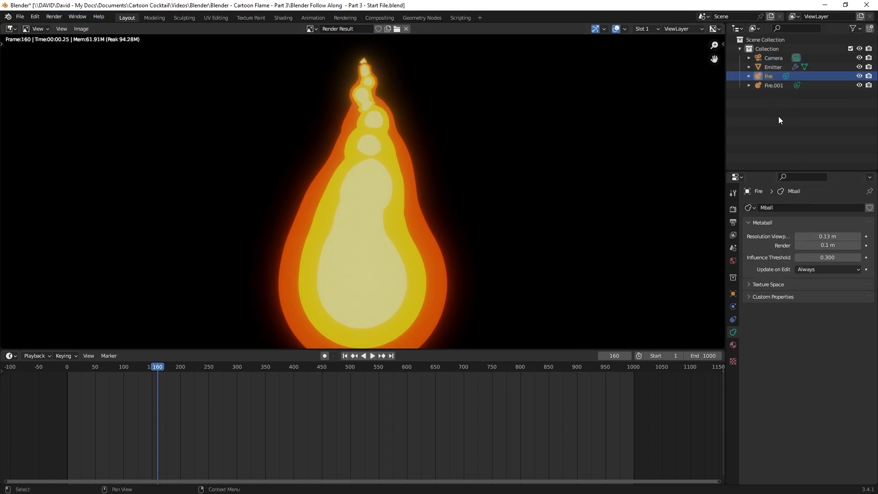
mouse_move(827, 245)
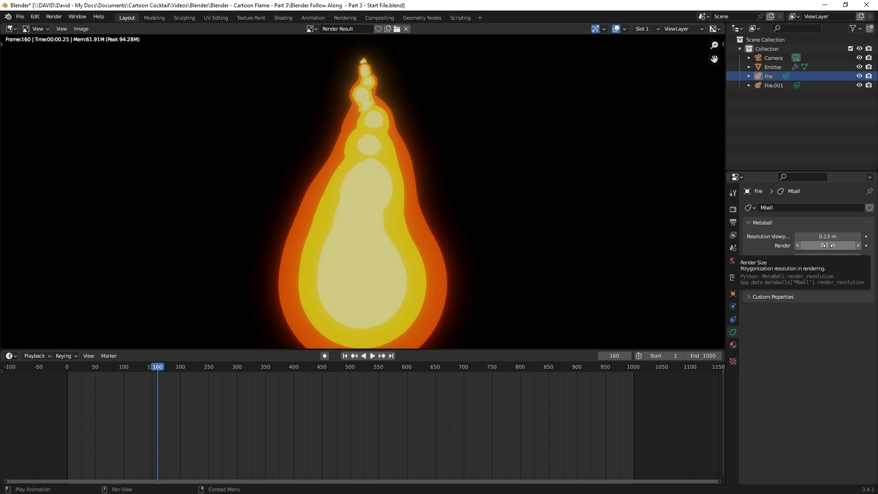
click(829, 245)
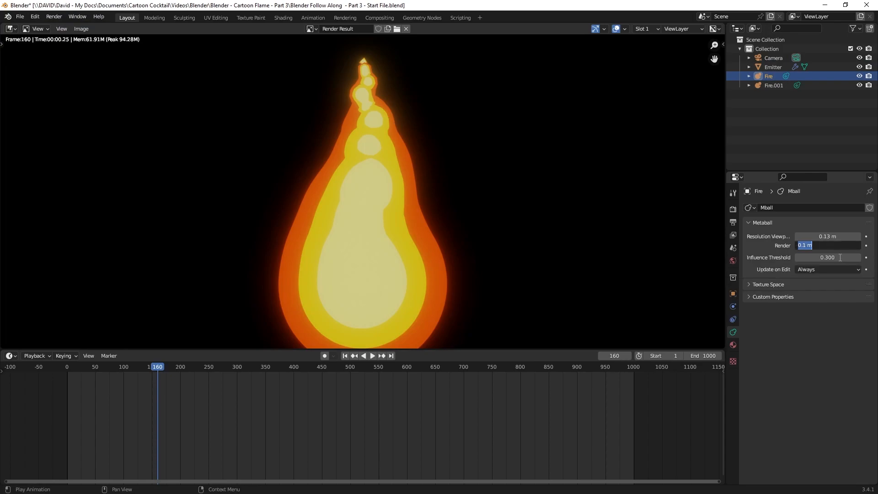
text(.05)
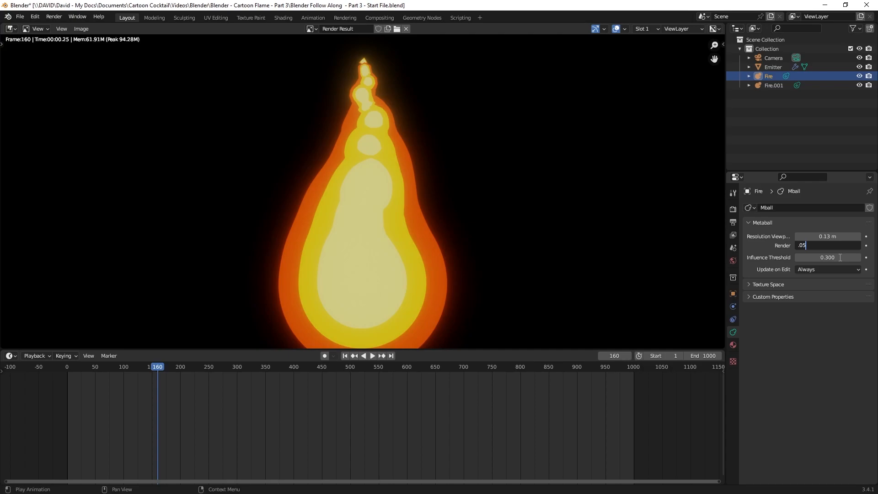
click(54, 16)
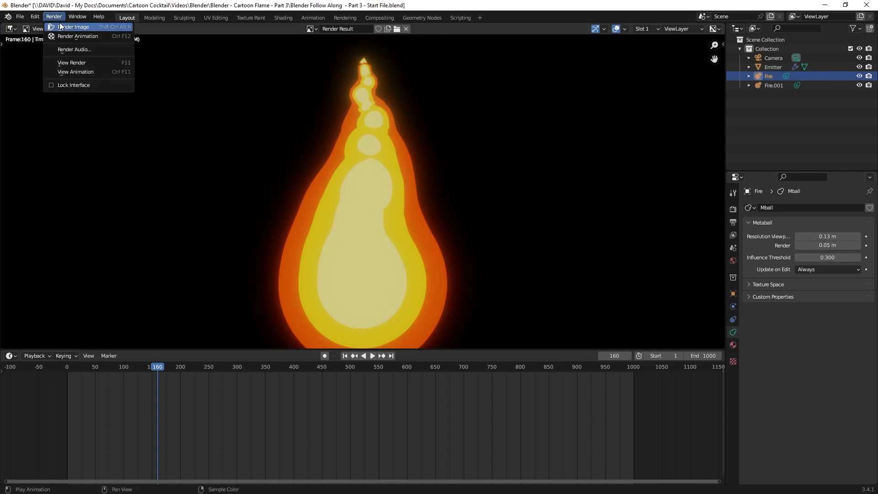
click(74, 26)
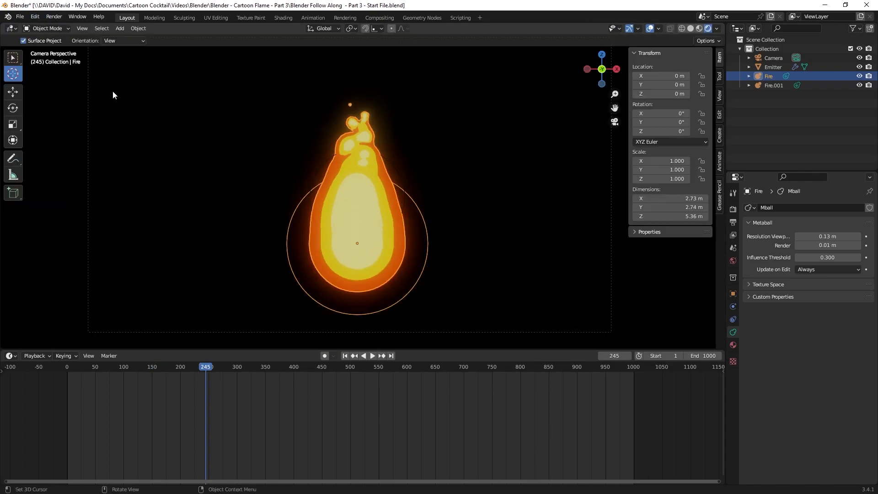
Play the flame animation through the camera view with render resolution at 0.01 m
click(373, 356)
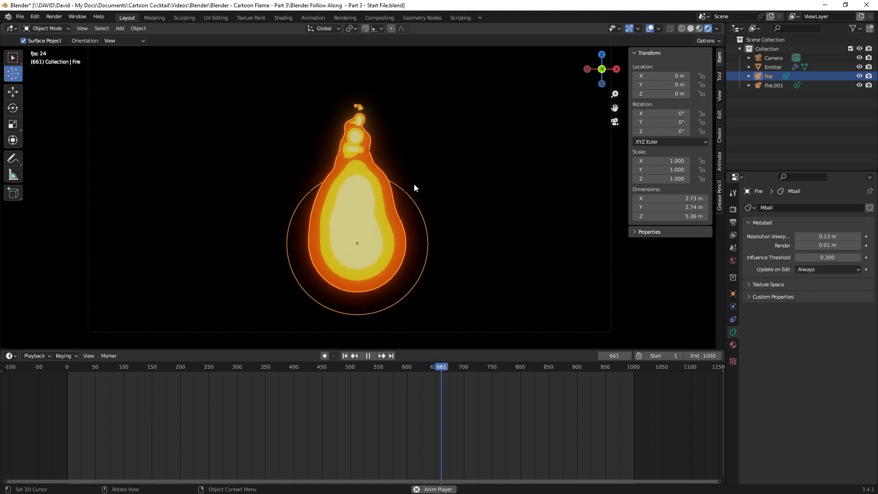
click(368, 356)
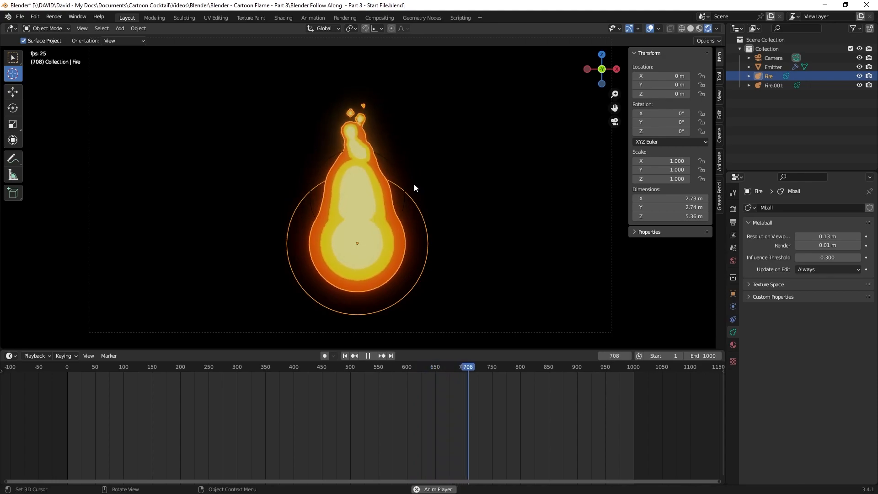